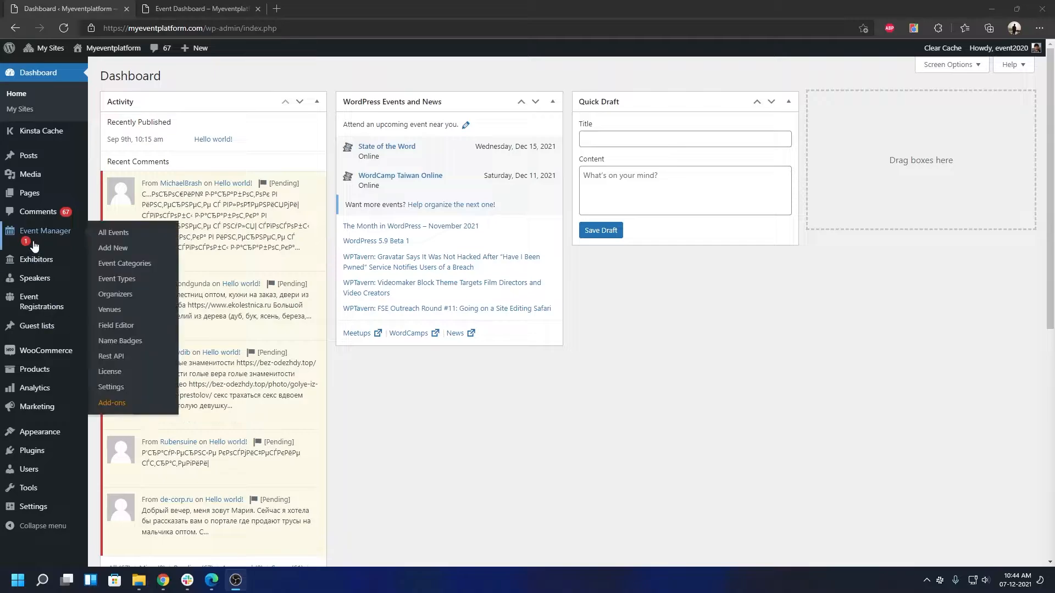
Check the Google reCAPTCHA settings showing v2 enabled for all forms, then go to the Event Dashboard.
left_click(111, 386)
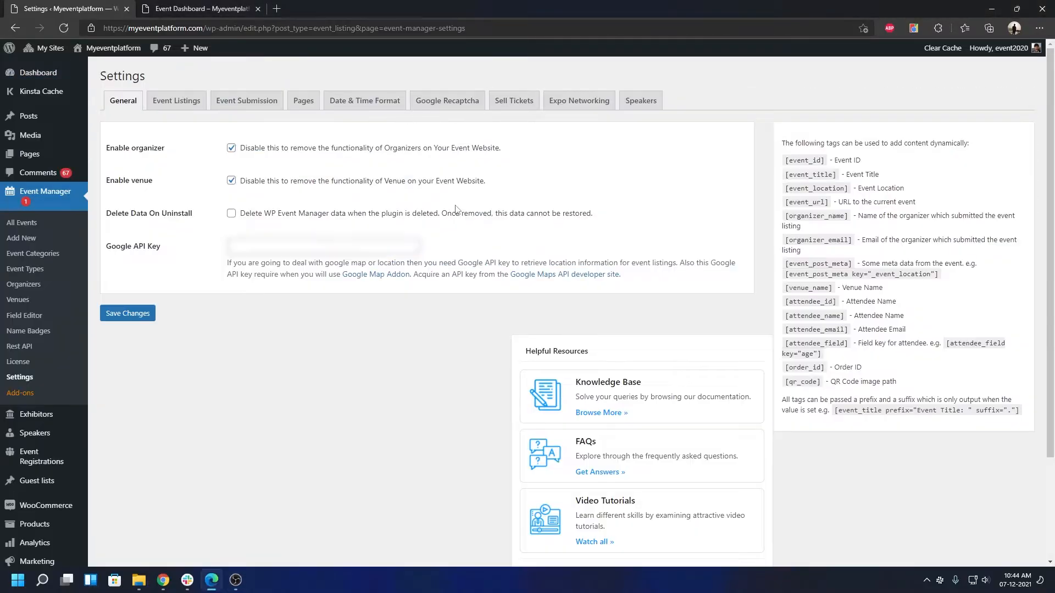
mouse_move(448, 105)
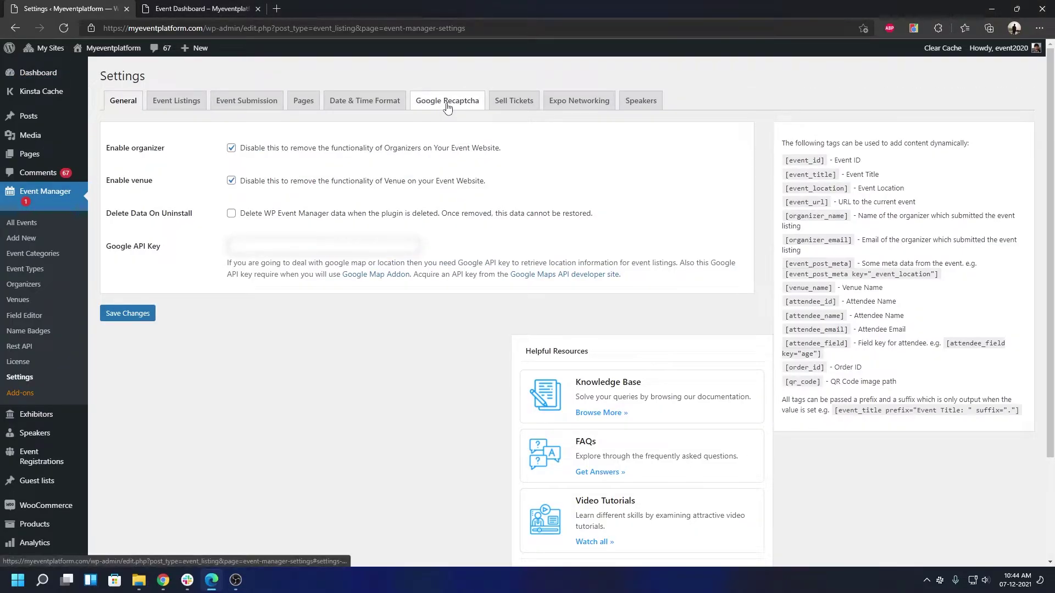
left_click(448, 100)
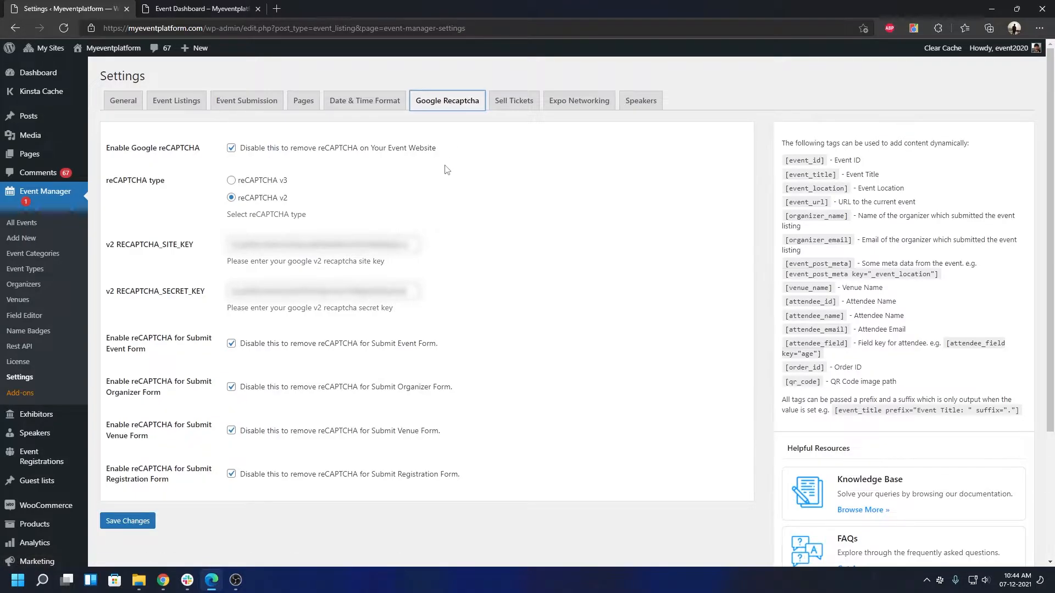
scroll("down", 3)
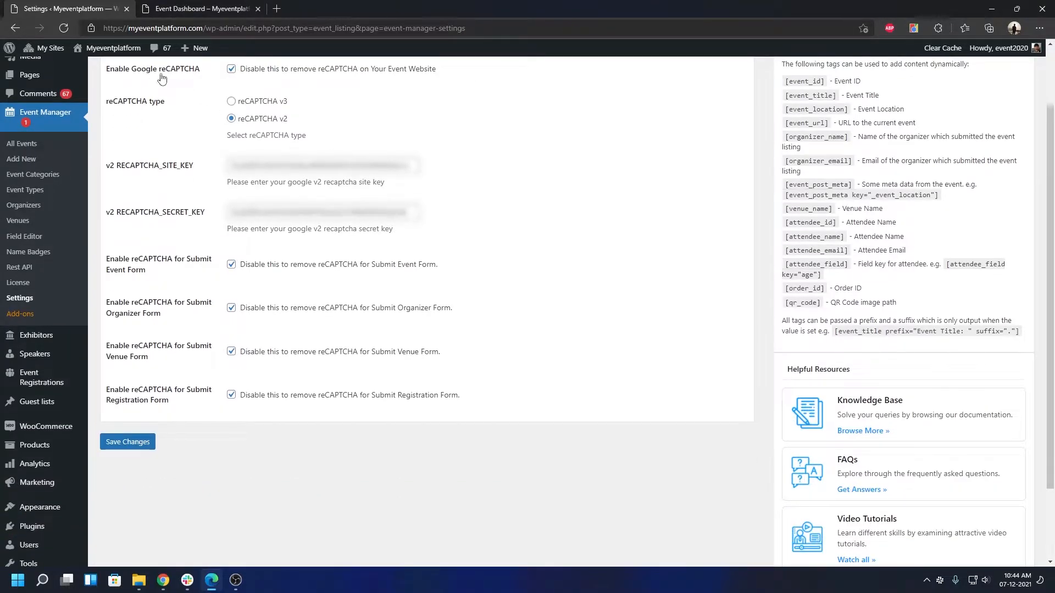
mouse_move(268, 82)
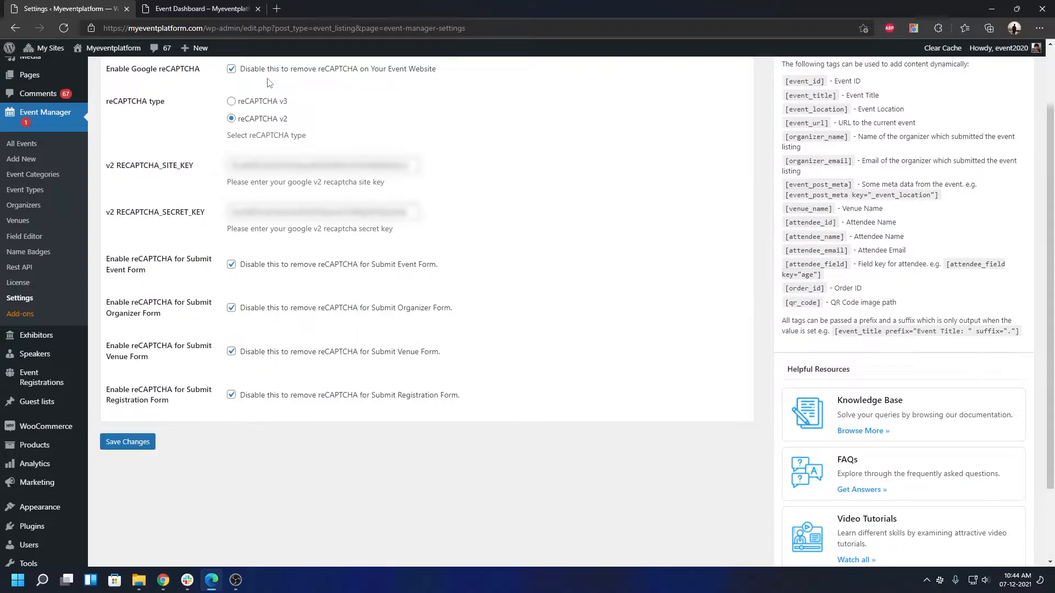
mouse_move(132, 273)
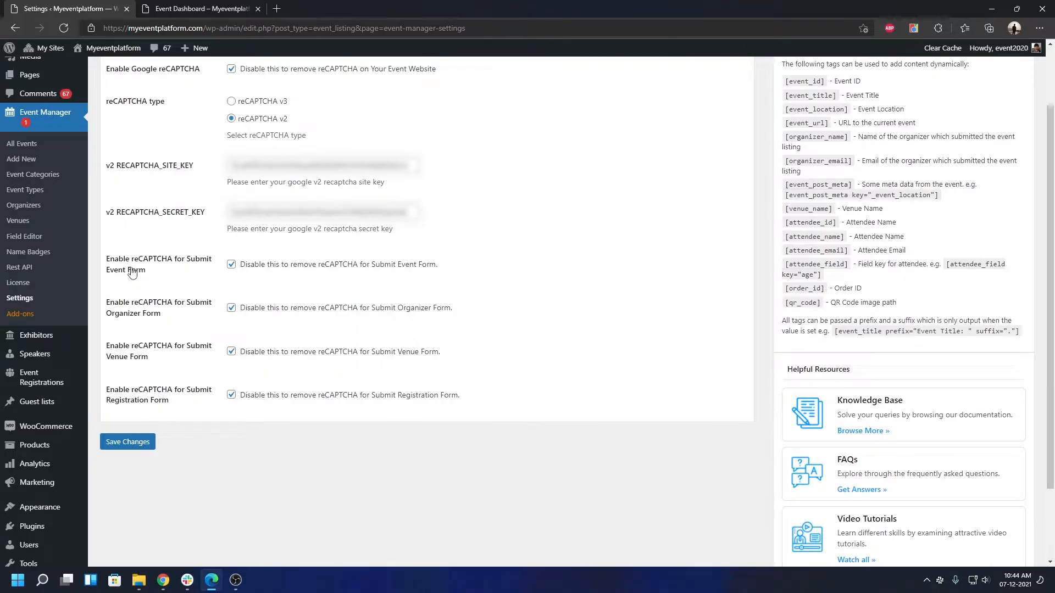
mouse_move(222, 309)
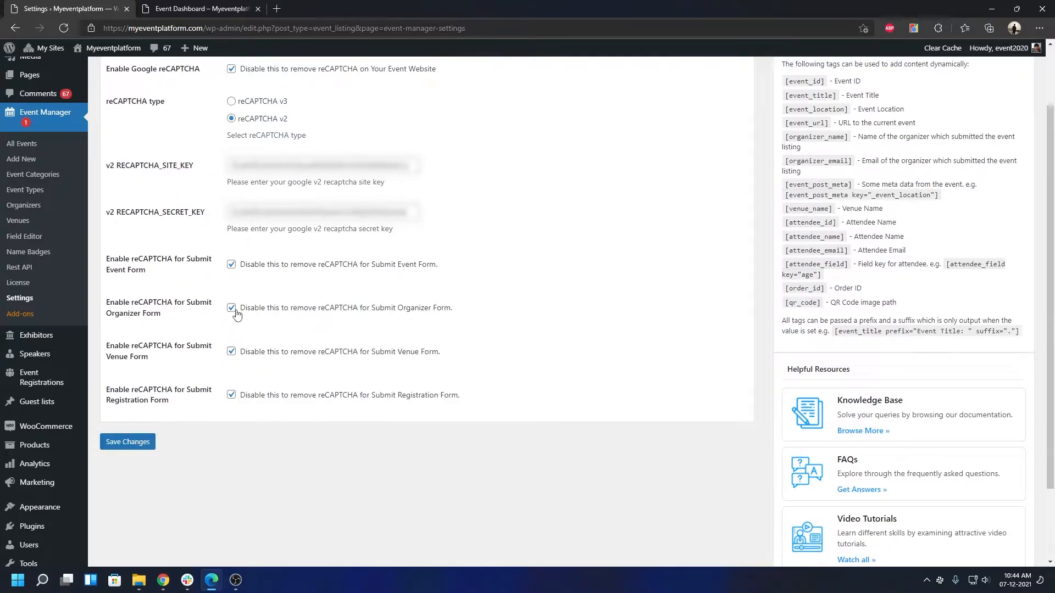
left_click(198, 9)
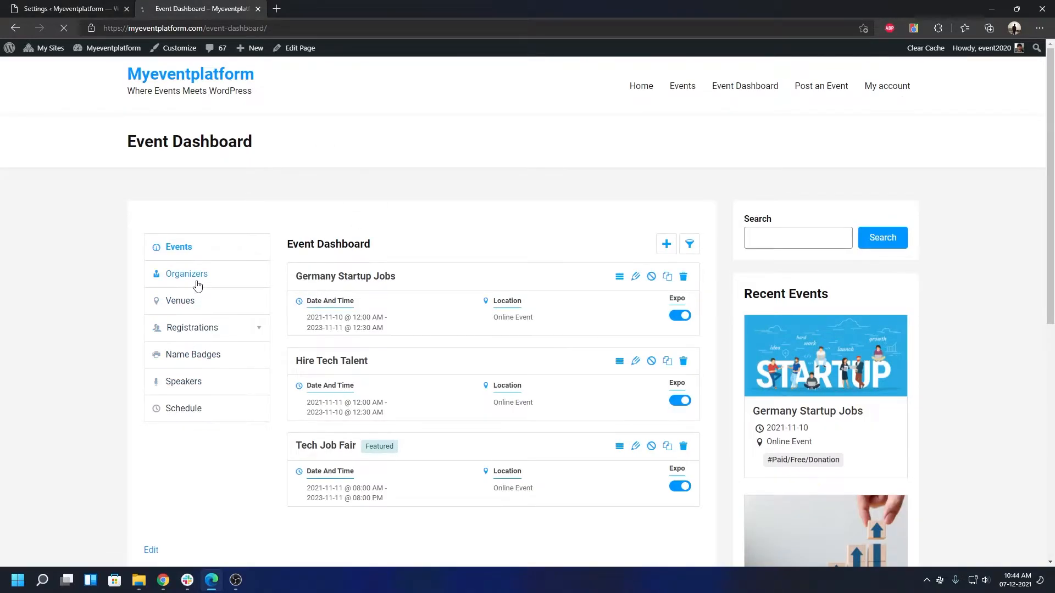
Start a new organizer from the dashboard's Organizers section.
left_click(187, 274)
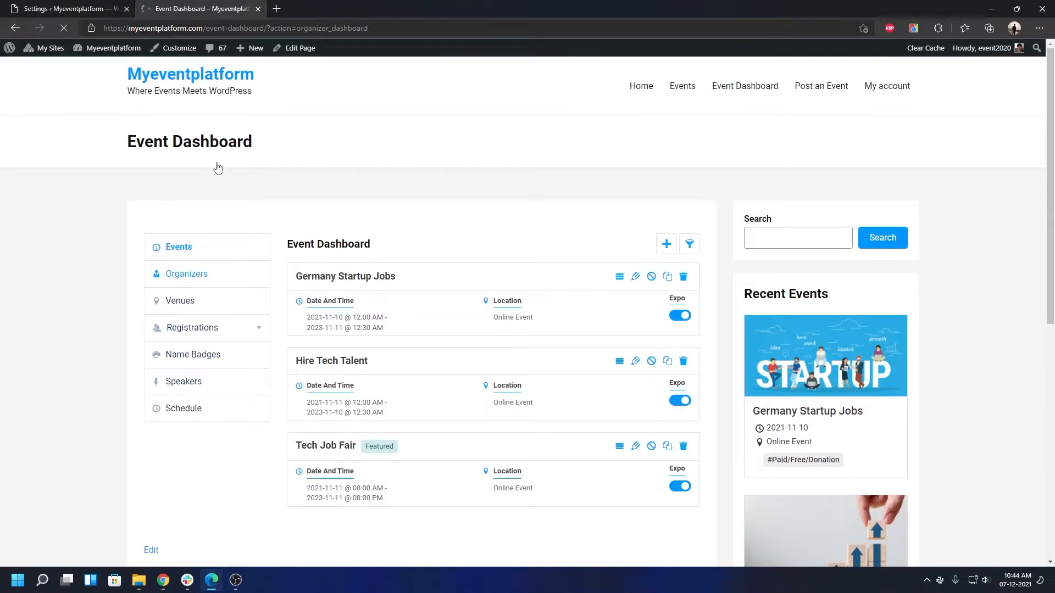
left_click(186, 274)
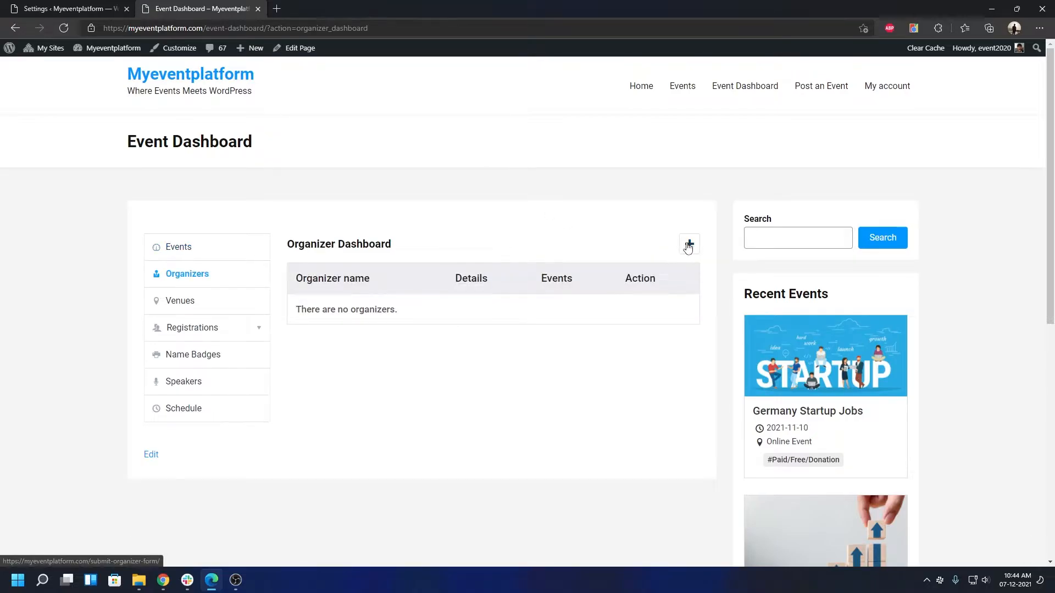
left_click(689, 245)
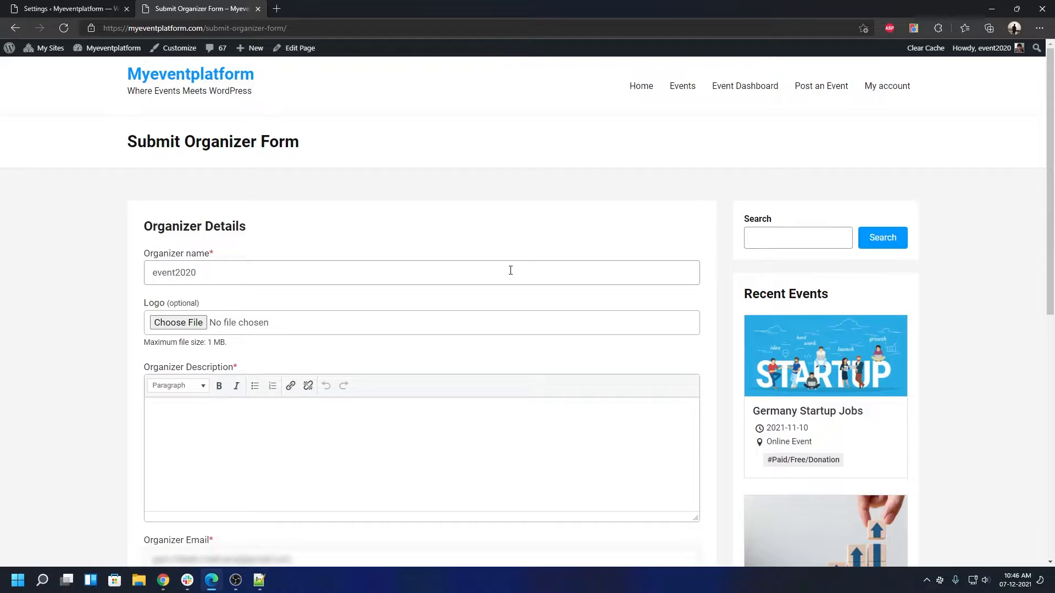
scroll("down", 3)
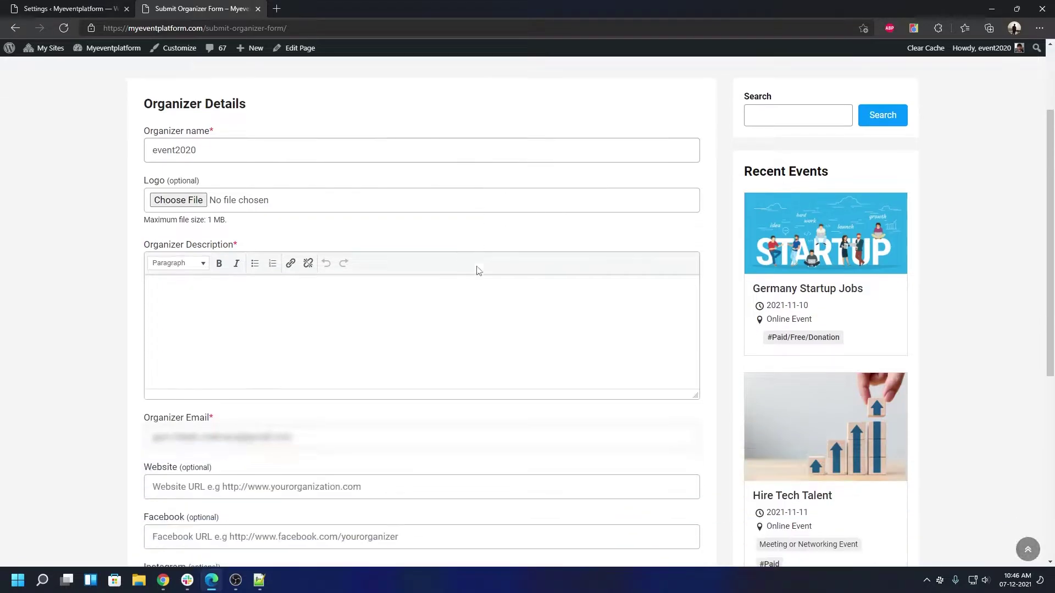
scroll("down", 3)
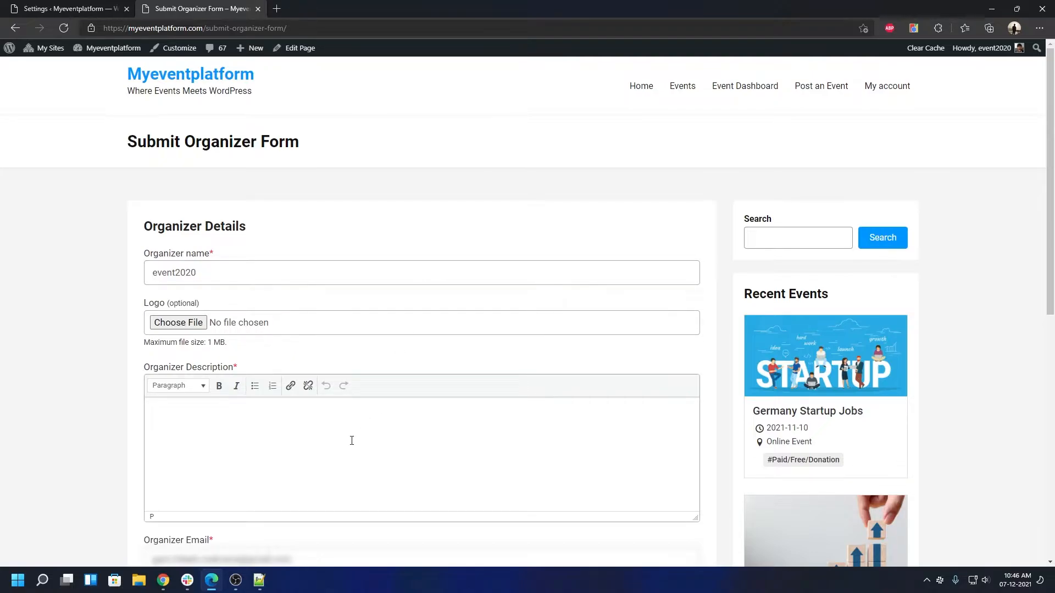
Describe it as 'Test organizer' and submit without ticking reCAPTCHA, getting the robot error.
type("Test")
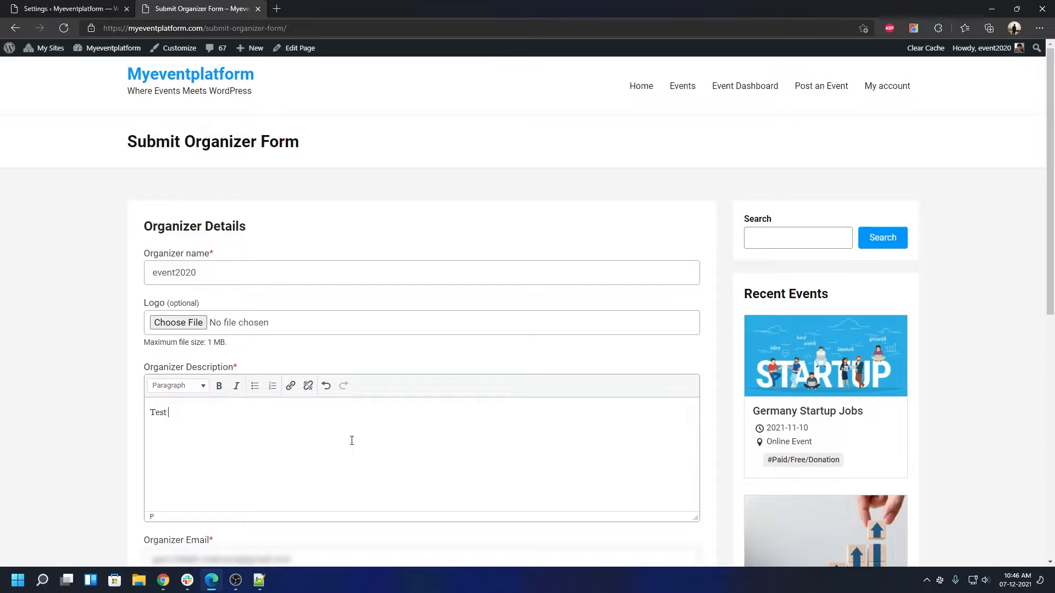
type("organizer")
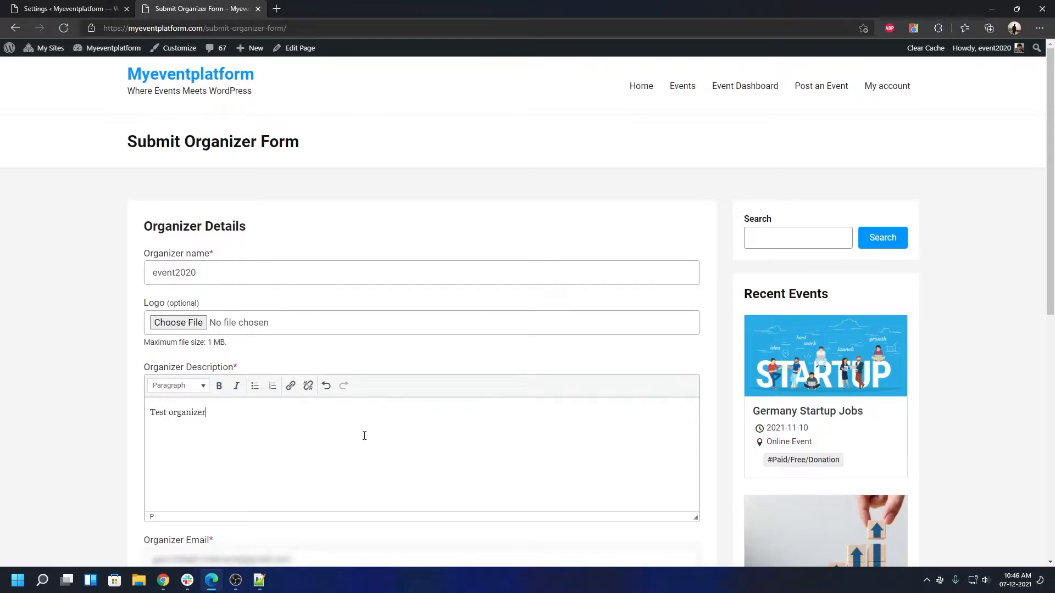
scroll("down", 3)
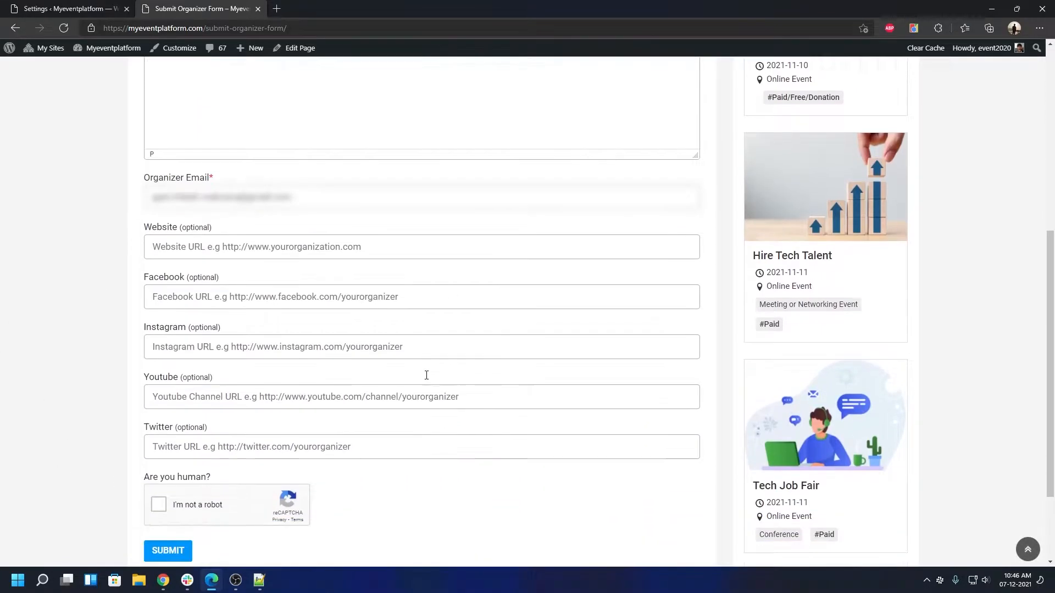
scroll("down", 3)
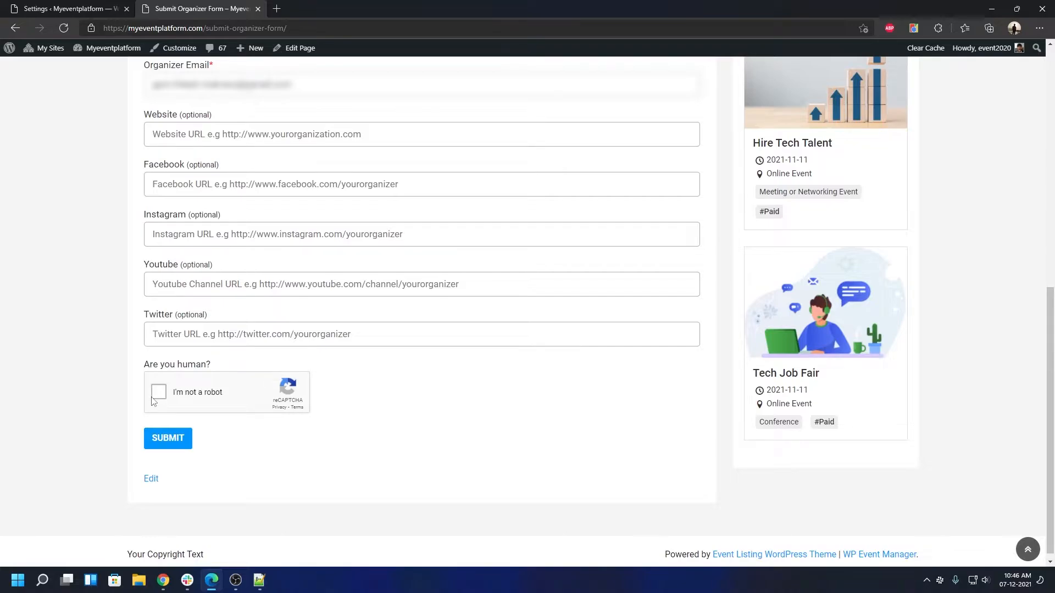
left_click(167, 439)
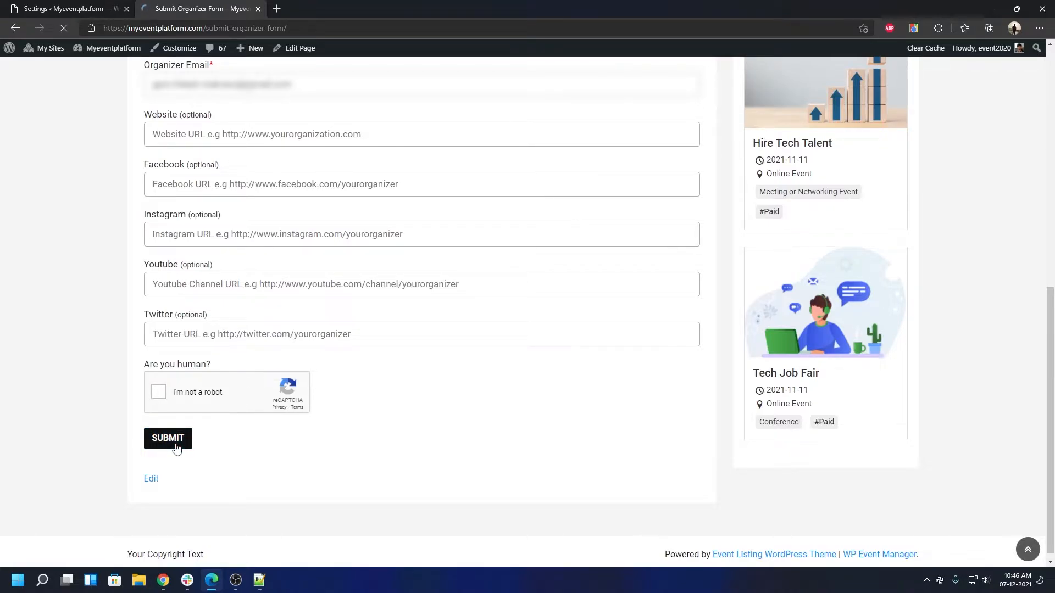
left_click(168, 438)
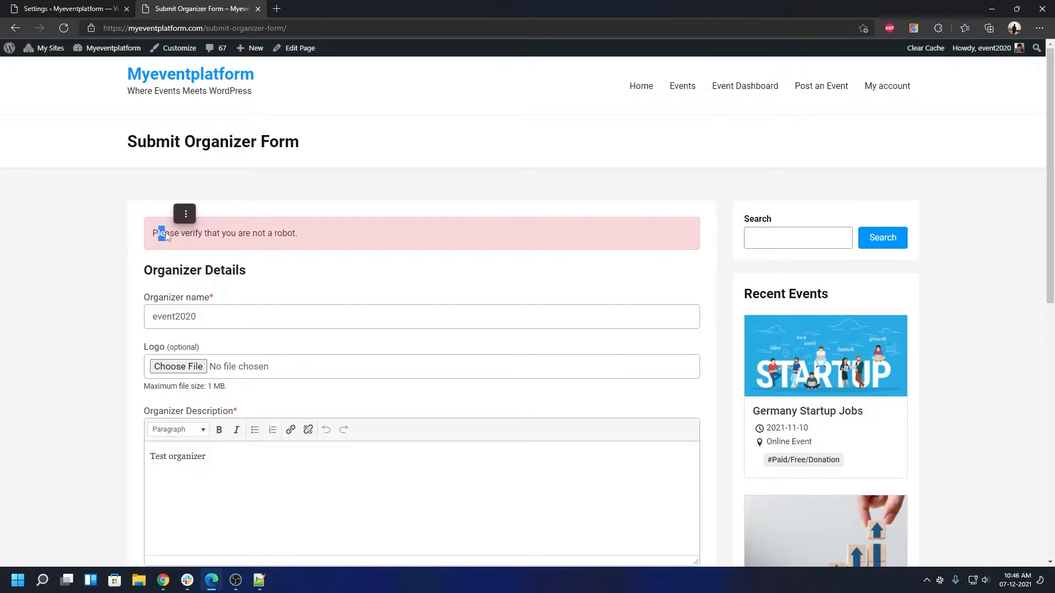
Tick the reCAPTCHA, resubmit the organizer successfully, and return to the Event Manager settings.
scroll("down", 3)
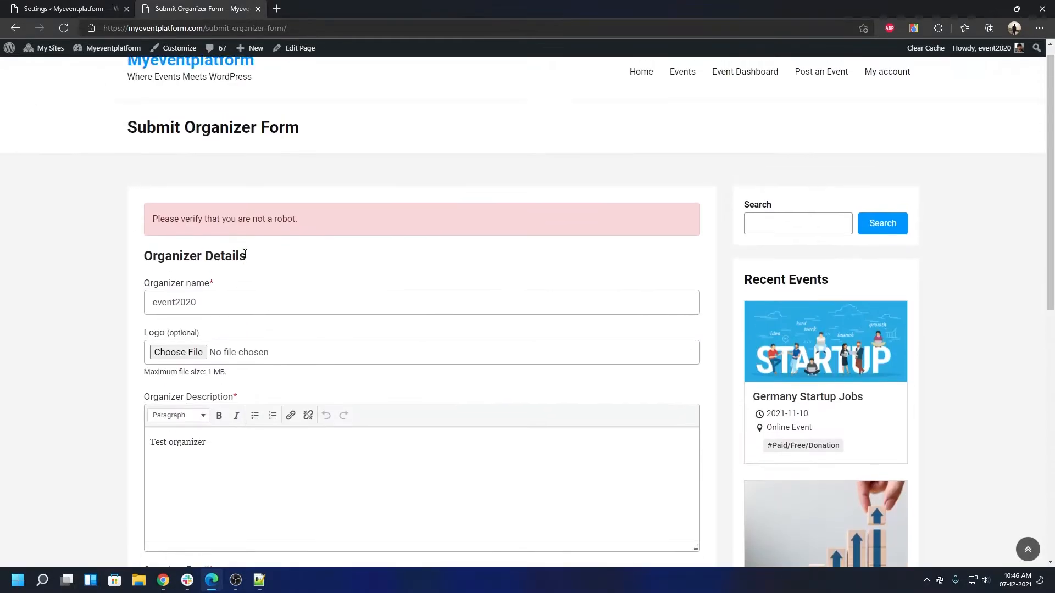
scroll("down", 3)
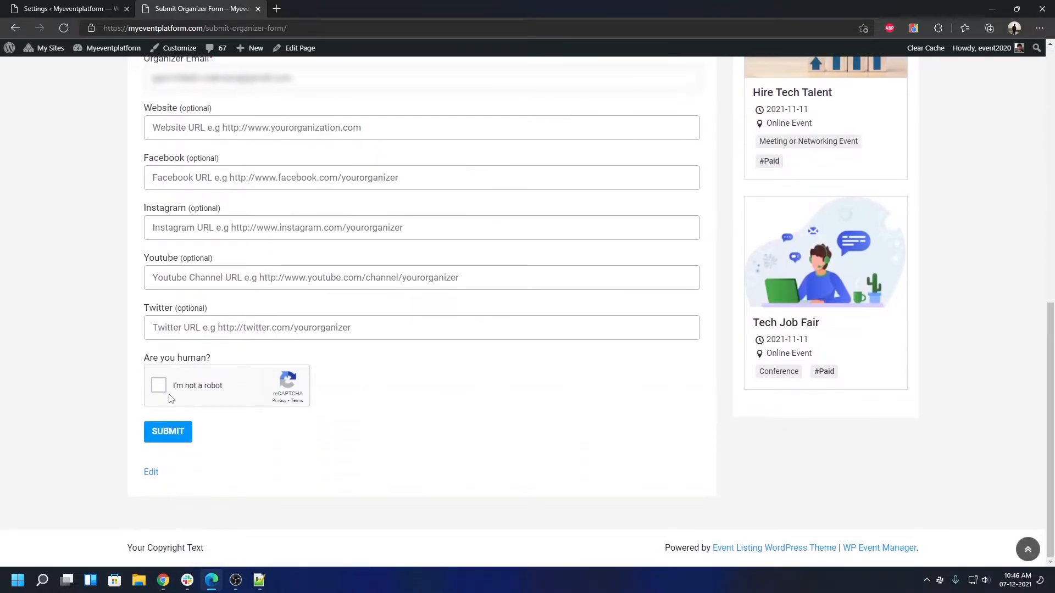
left_click(159, 386)
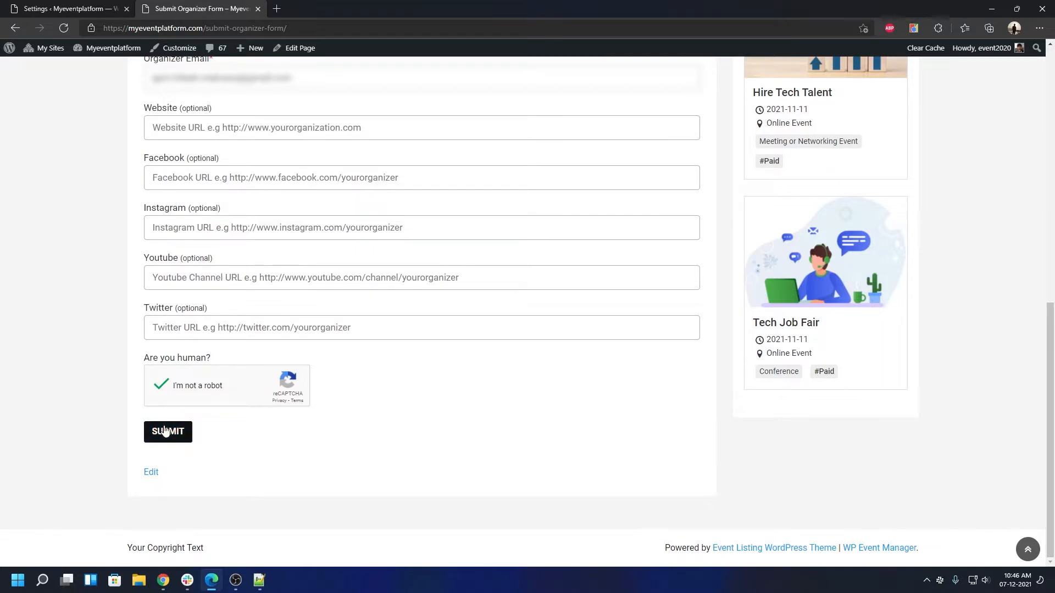
left_click(168, 432)
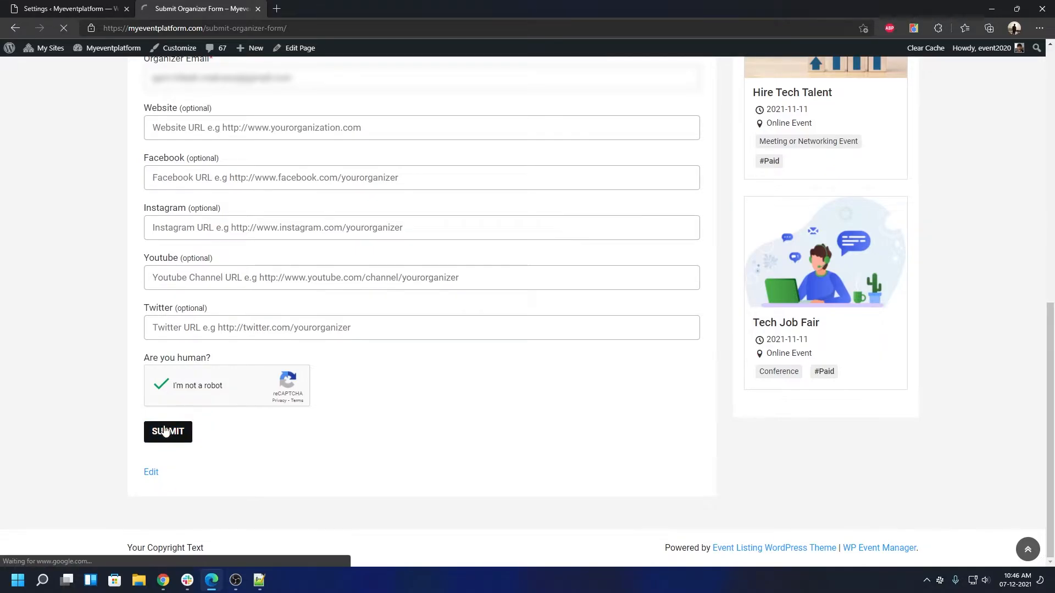
left_click(168, 431)
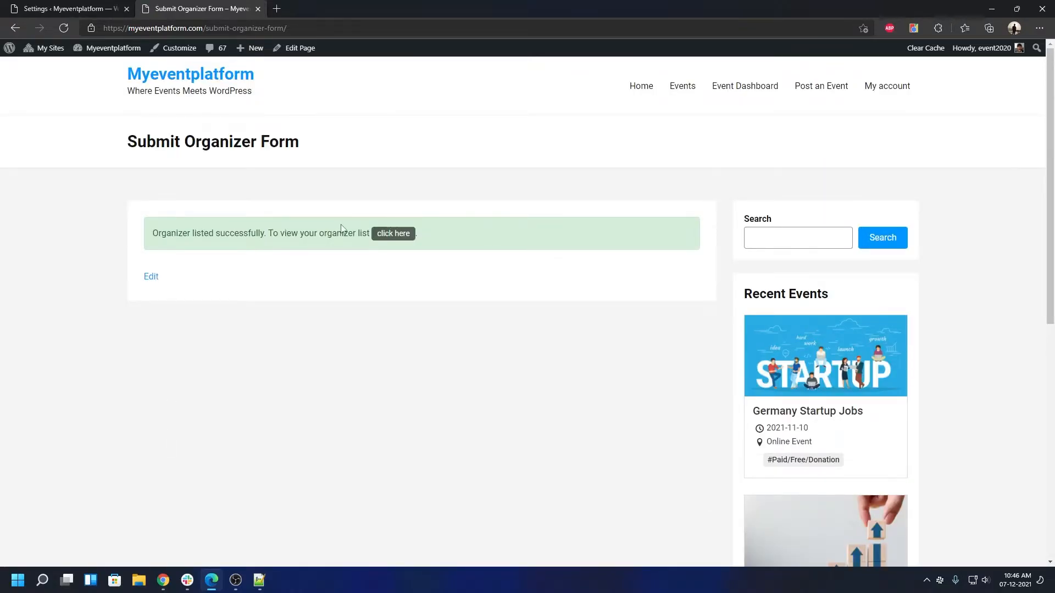
mouse_move(383, 238)
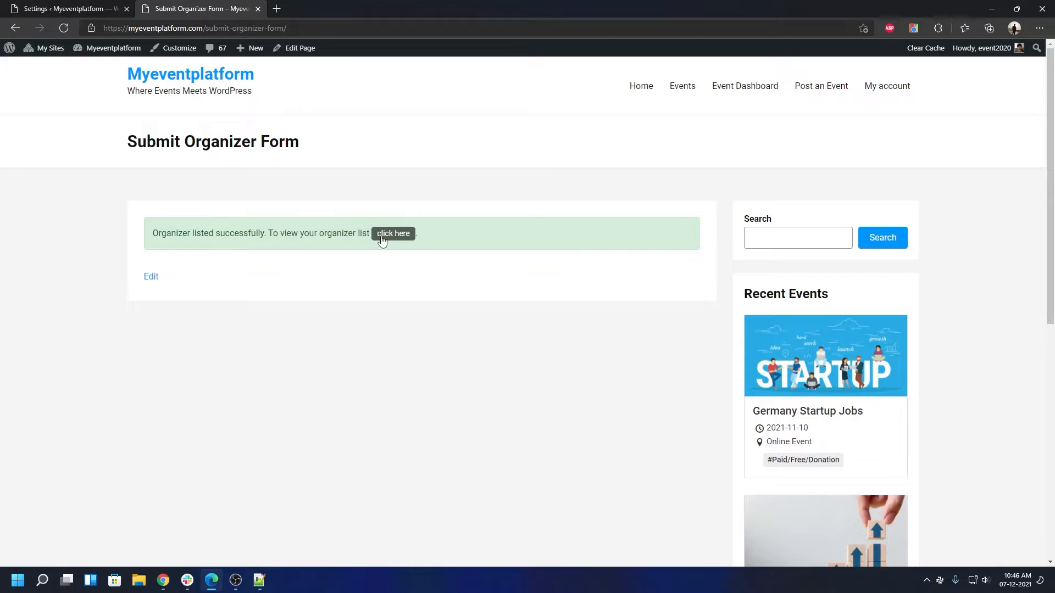
mouse_move(648, 176)
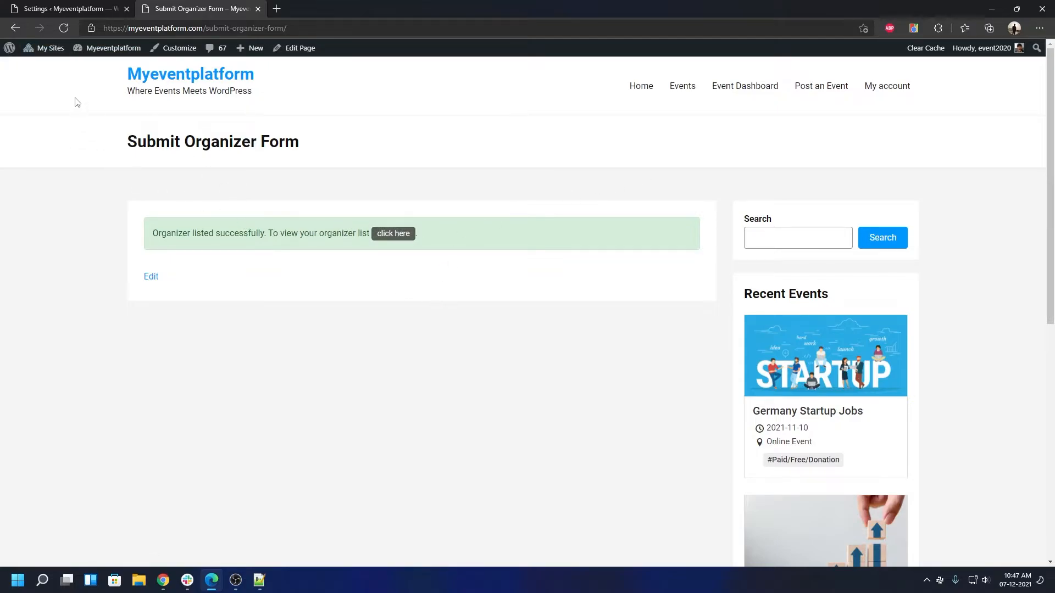
left_click(55, 10)
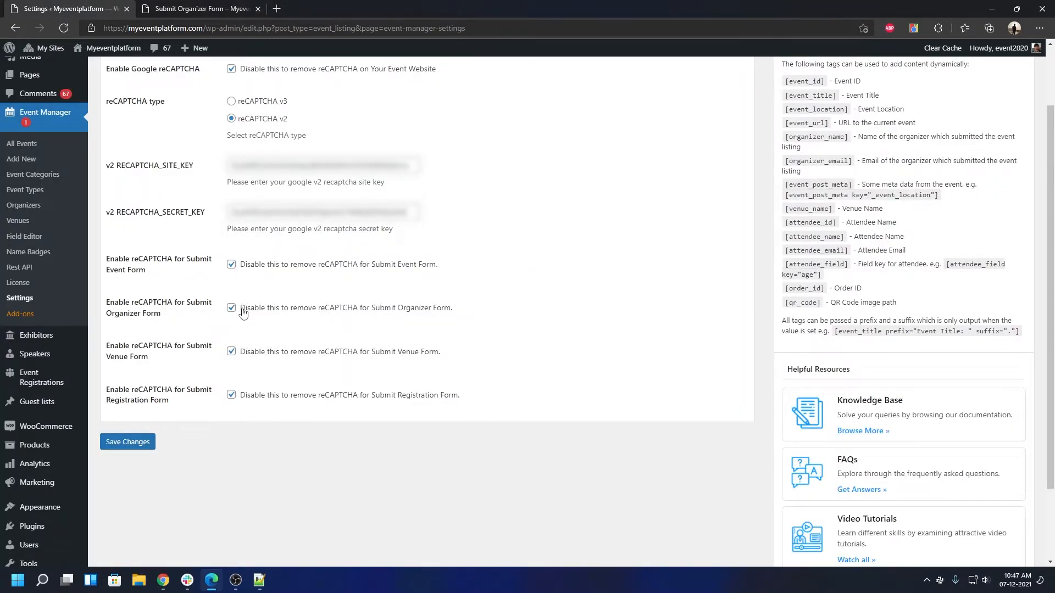
Untick and save reCAPTCHA for the Submit Organizer Form, then reload the organizer success page.
left_click(232, 307)
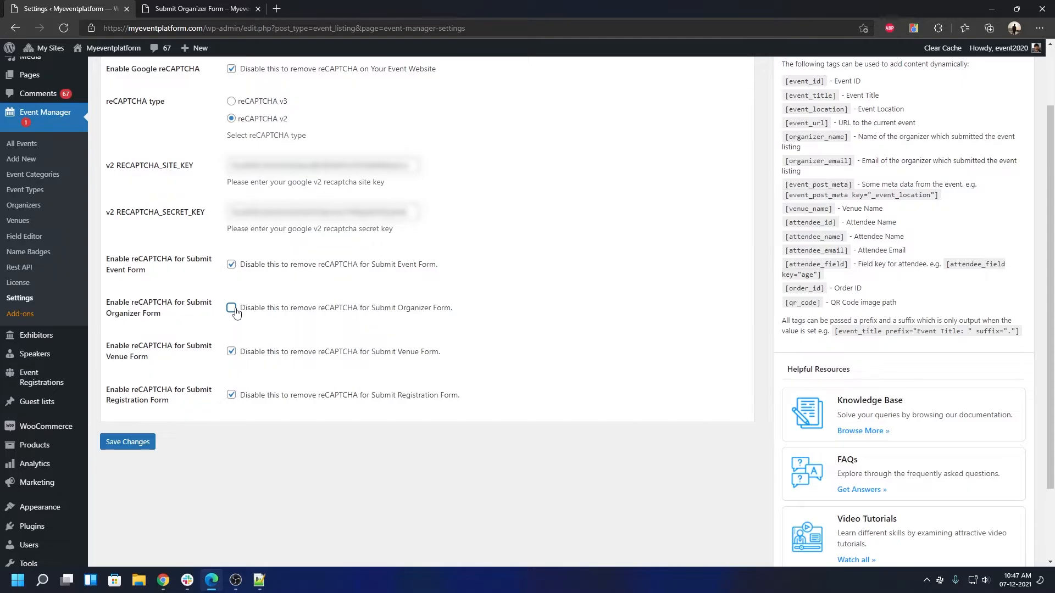
left_click(231, 308)
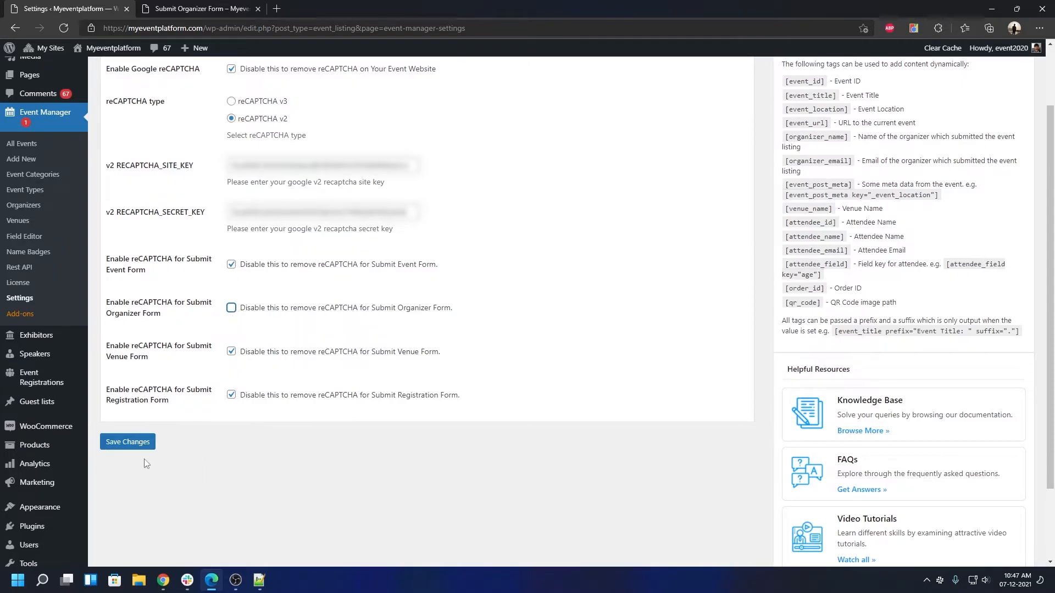
left_click(127, 442)
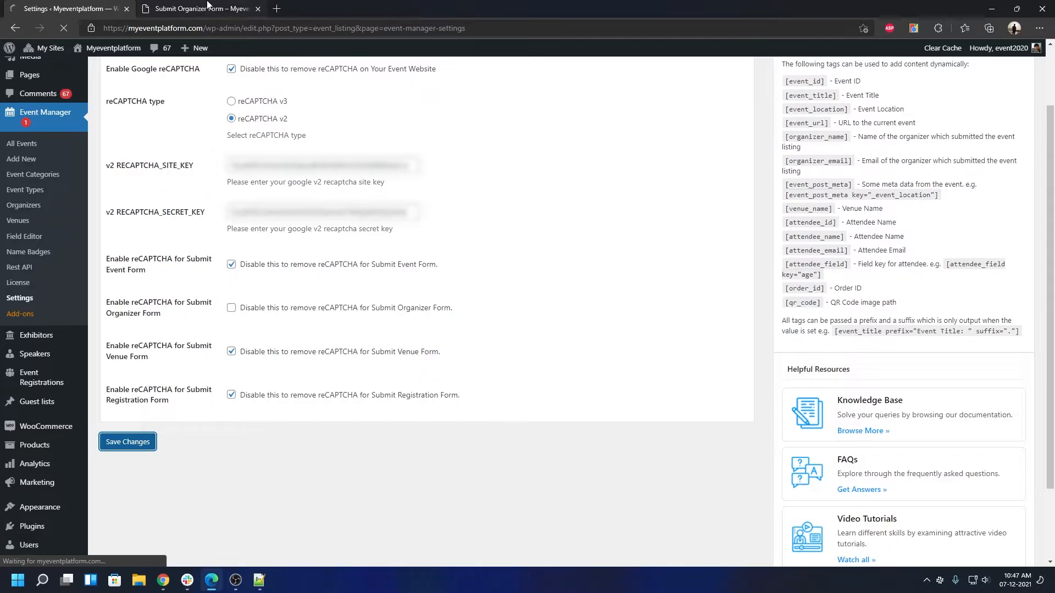
left_click(198, 8)
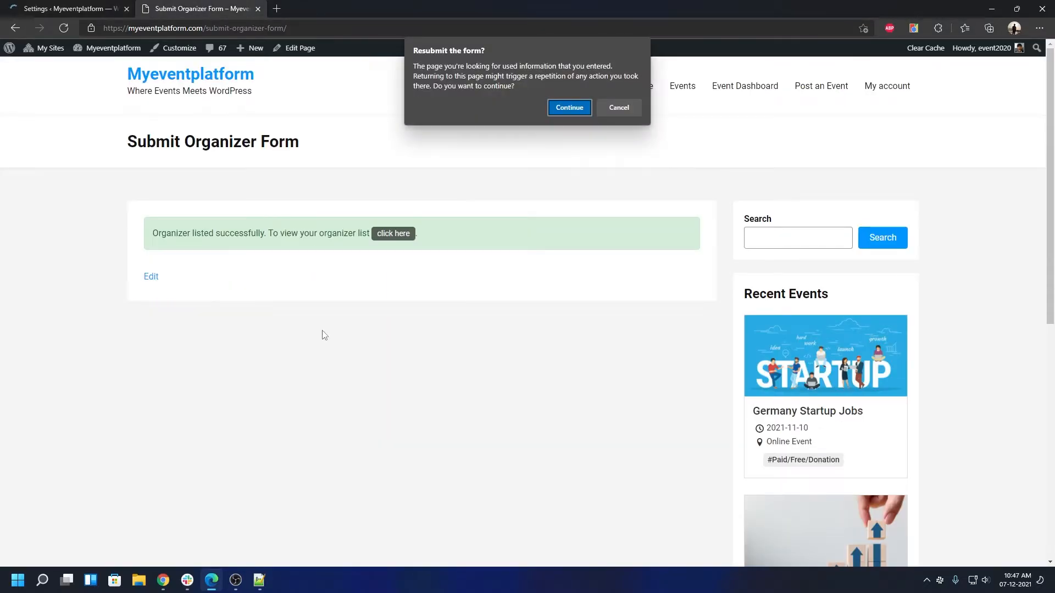
left_click(569, 107)
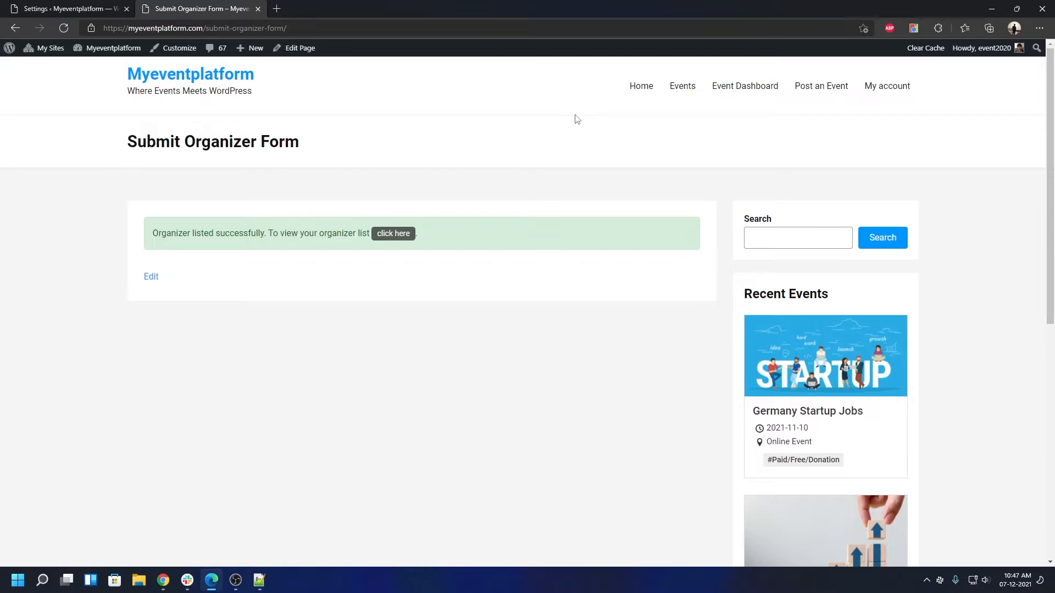
mouse_move(563, 131)
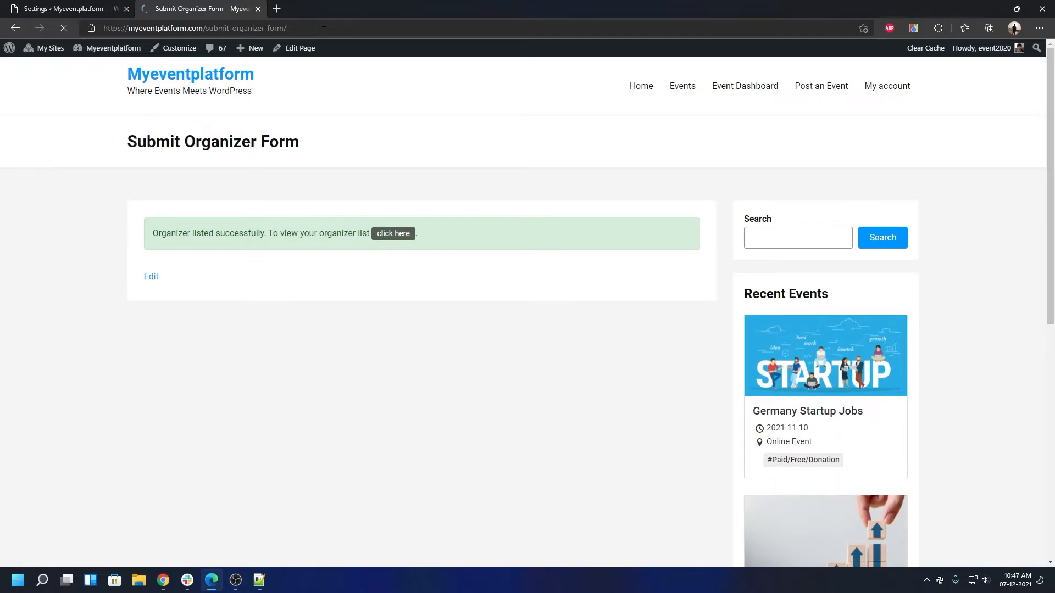
Reload the organizer form, enter a test description, and submit it without any CAPTCHA.
left_click(151, 276)
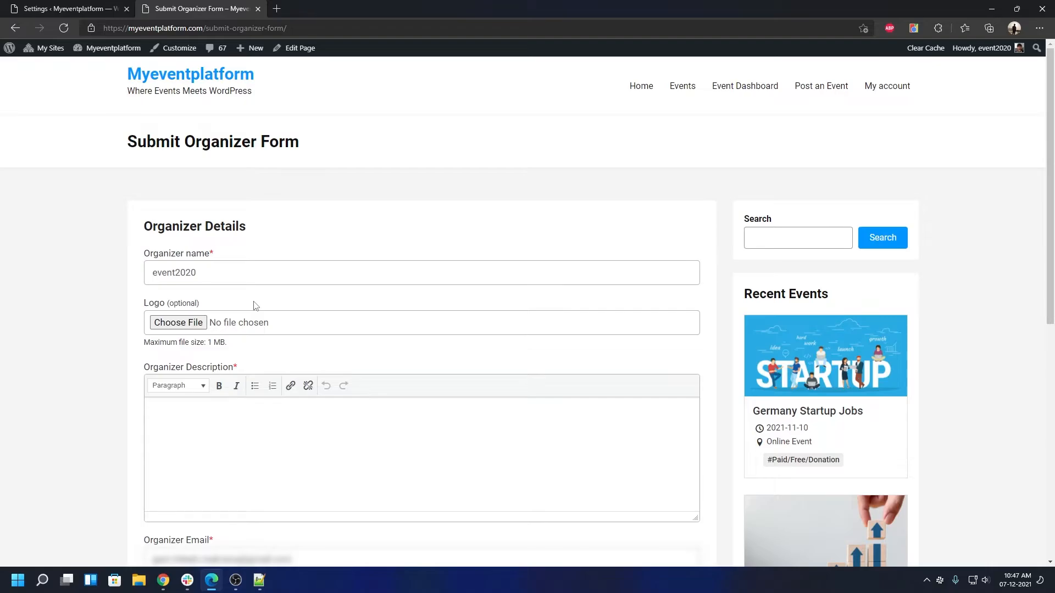
scroll("down", 3)
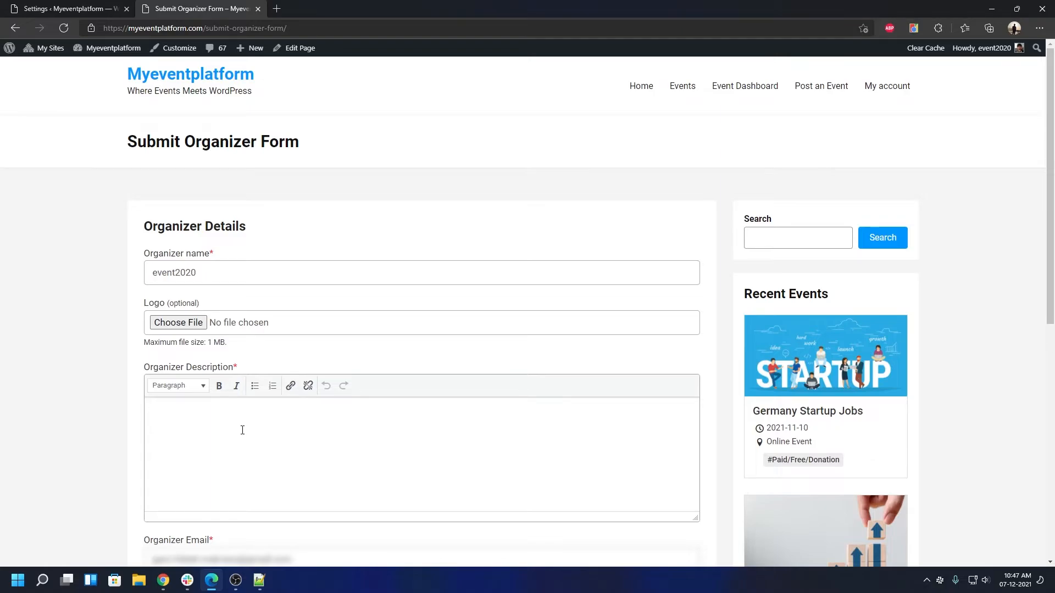
type("test description")
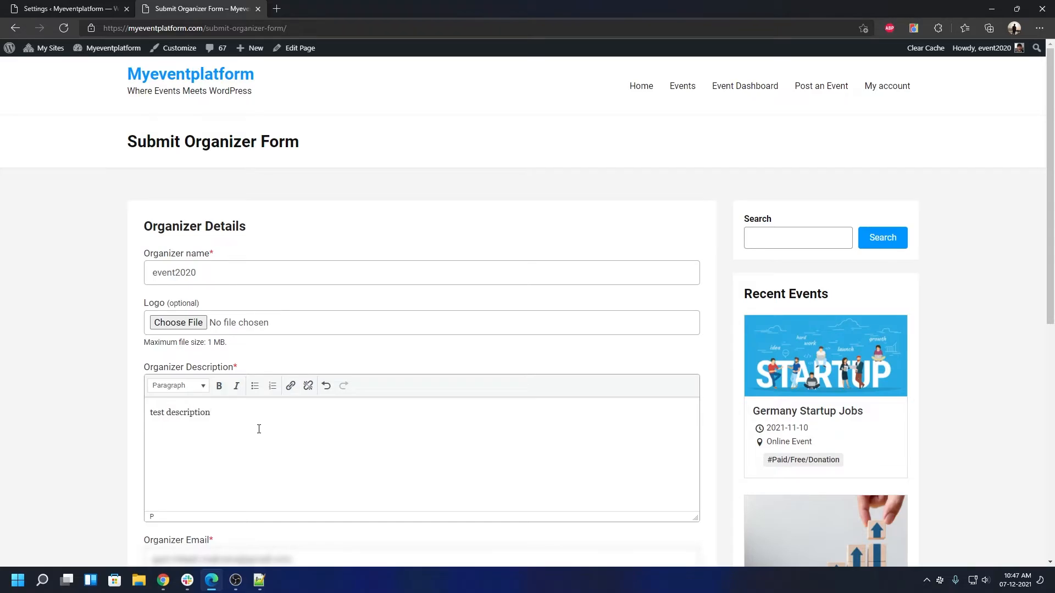
scroll("down", 3)
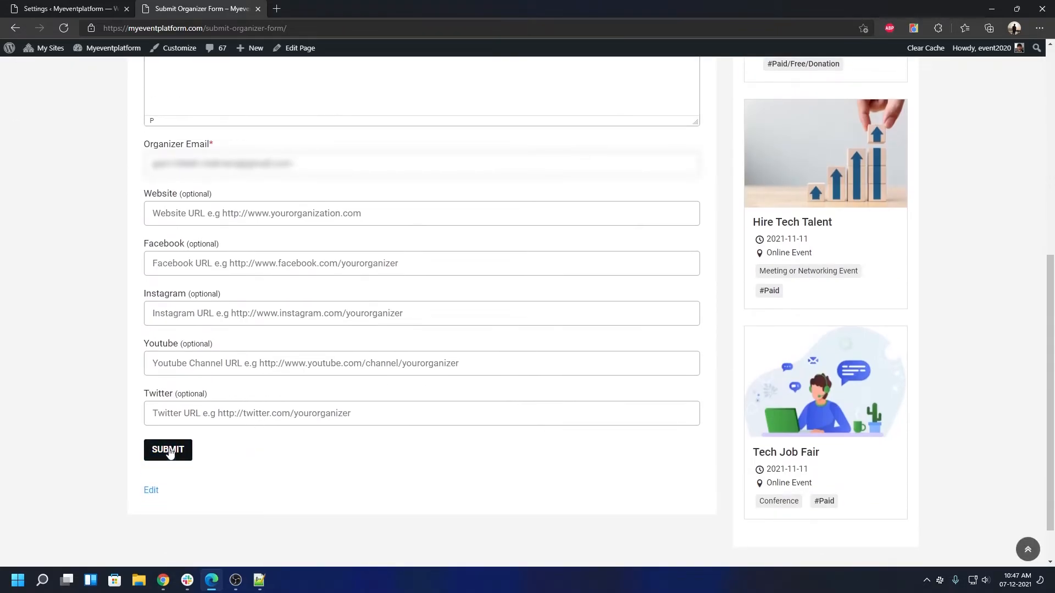
left_click(167, 450)
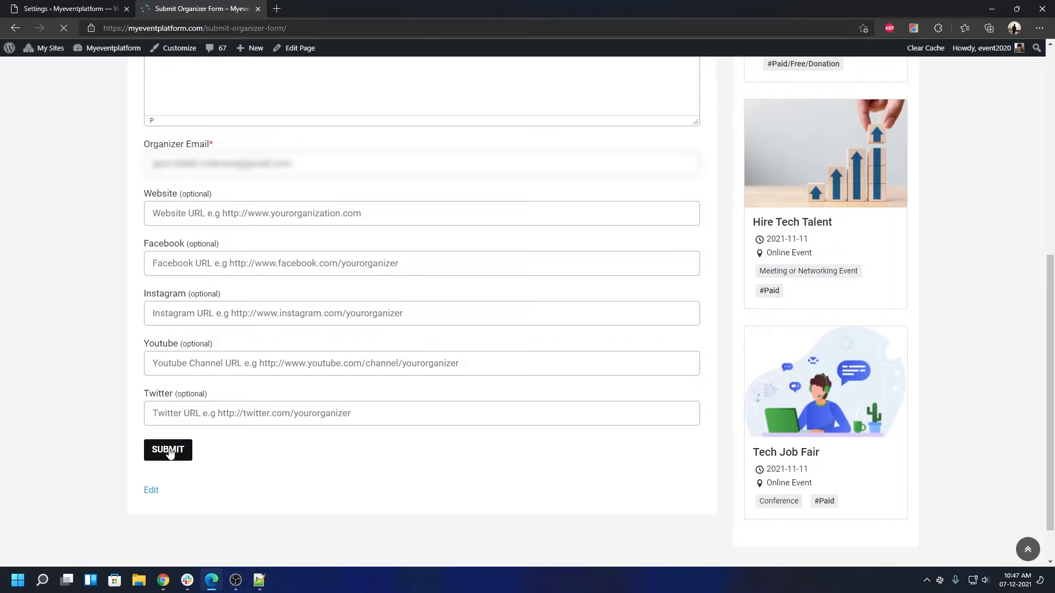
left_click(167, 450)
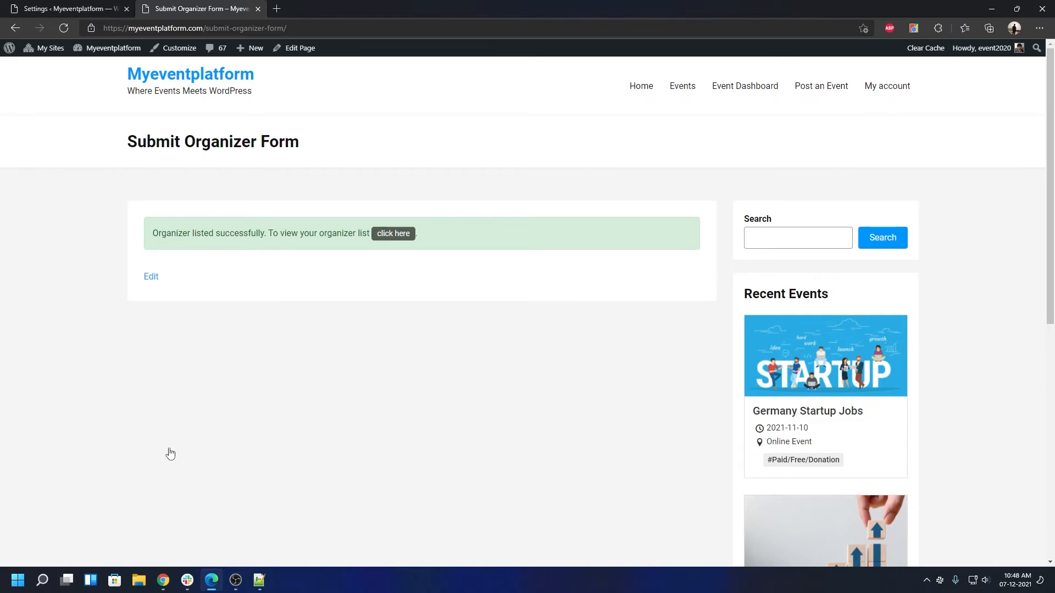
mouse_move(247, 354)
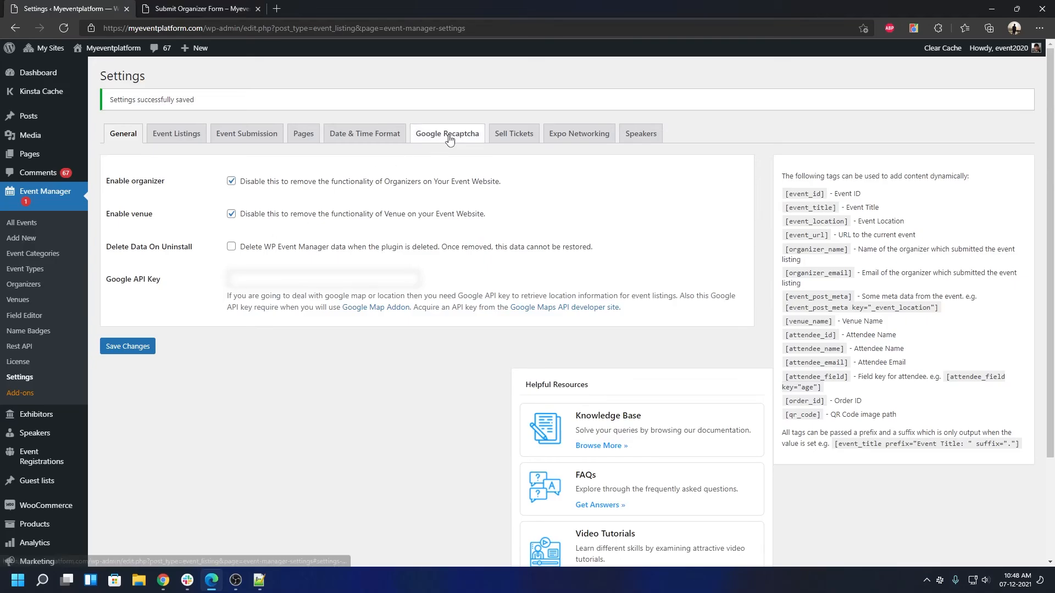
Re-enable and save reCAPTCHA for the organizer form, then confirm every form shows enabled.
left_click(447, 134)
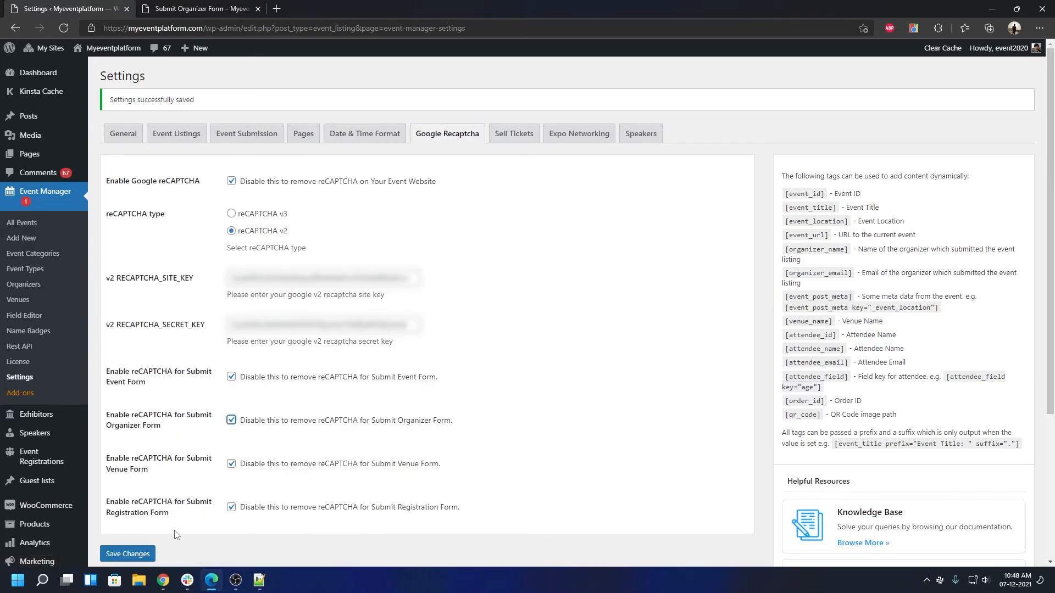
left_click(127, 554)
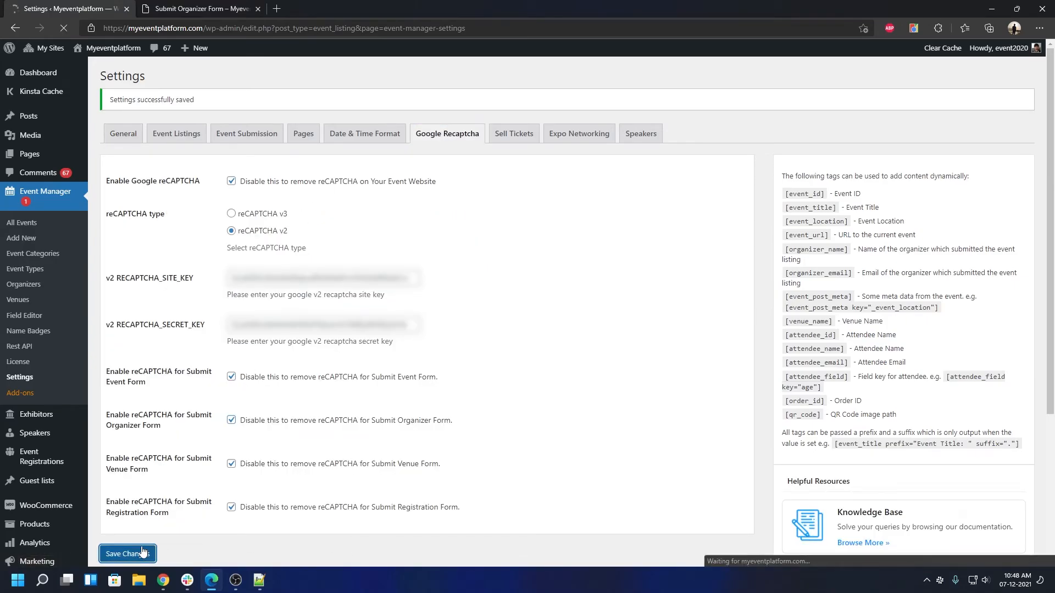
left_click(123, 133)
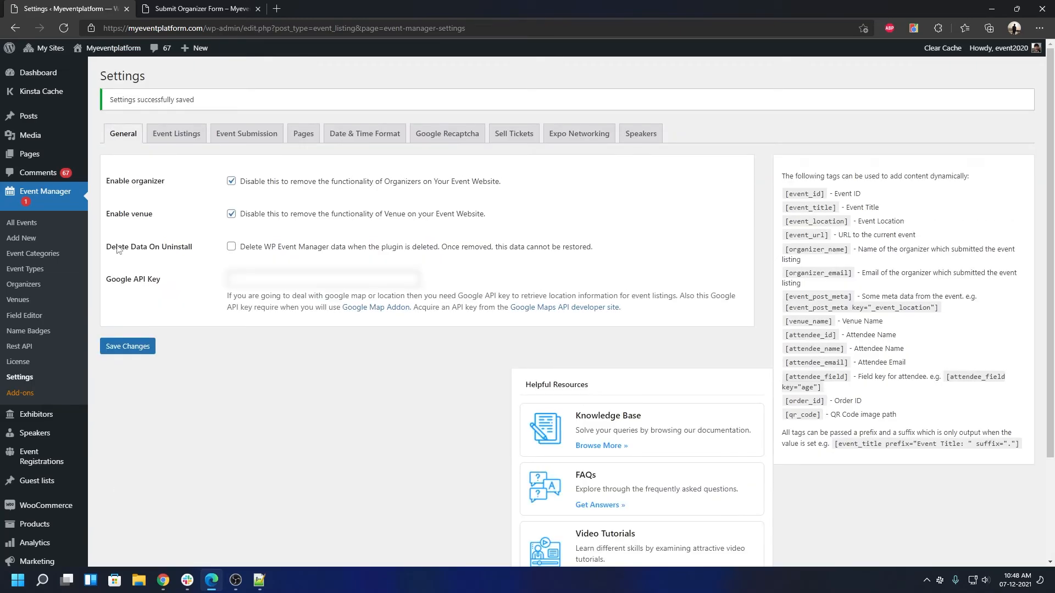
left_click(204, 9)
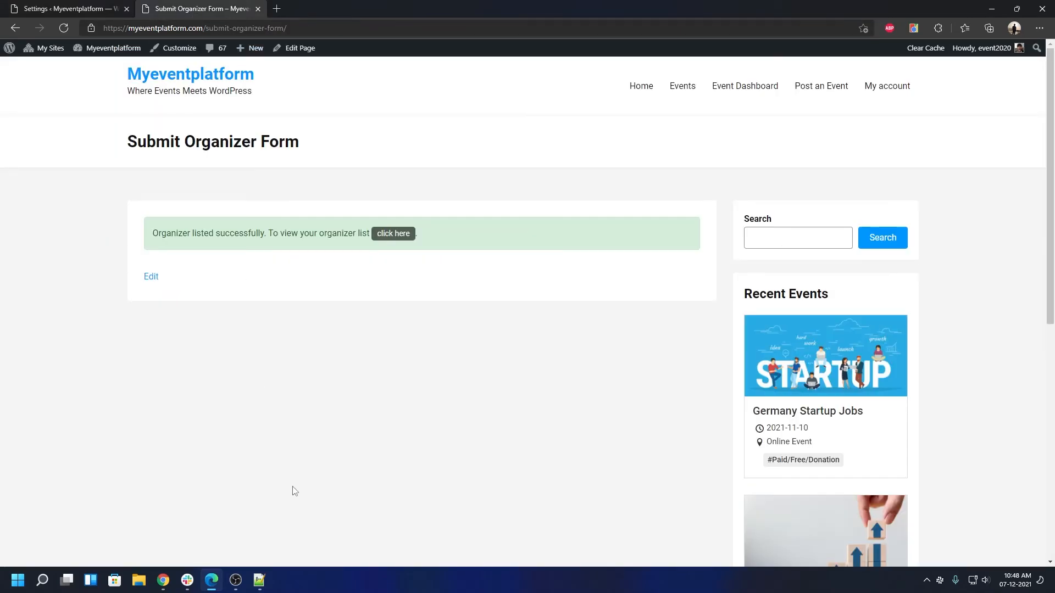
left_click(55, 9)
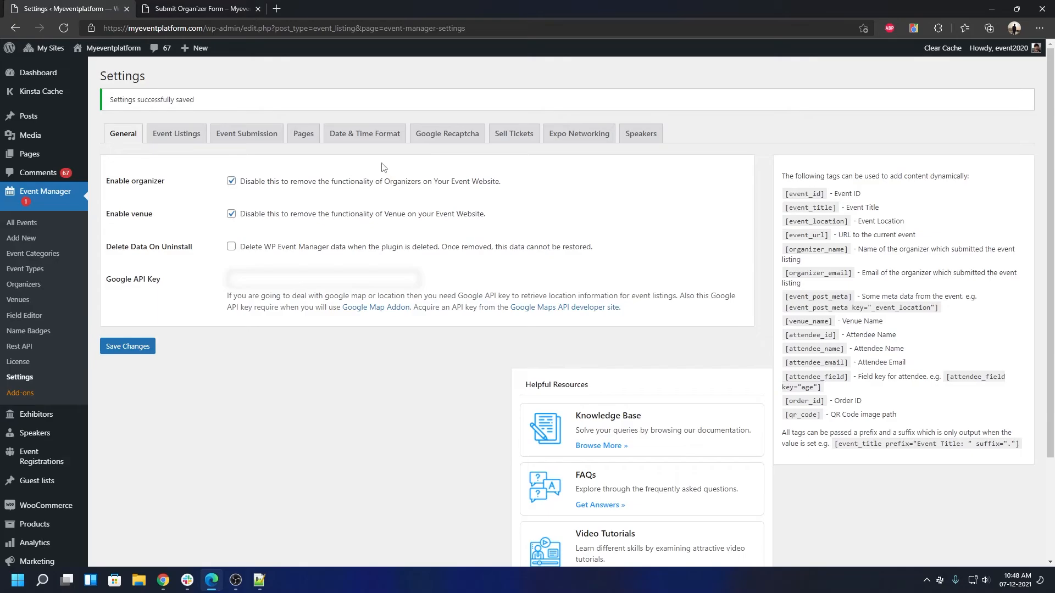
left_click(446, 134)
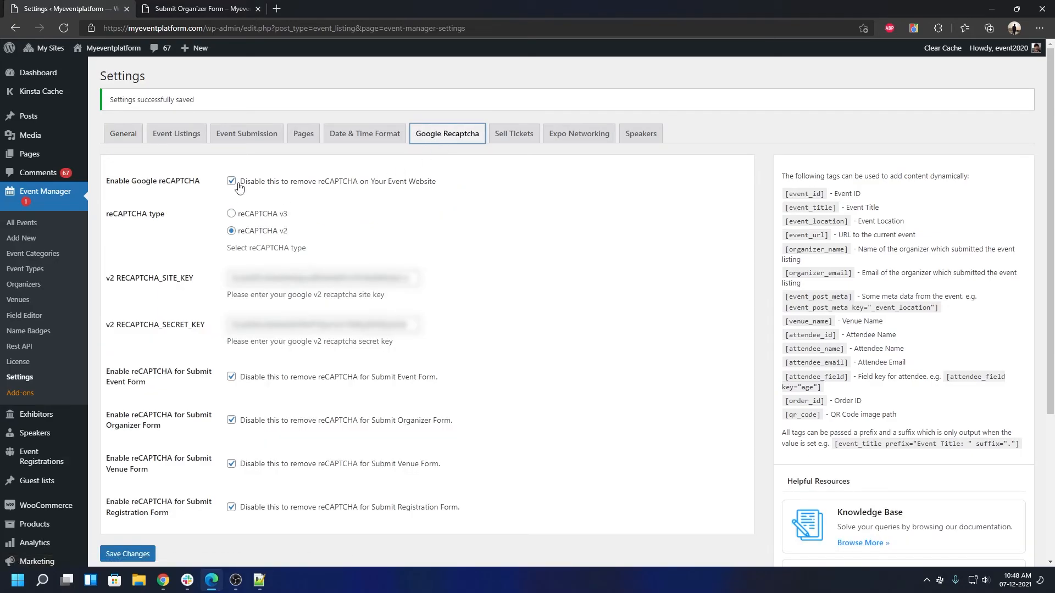